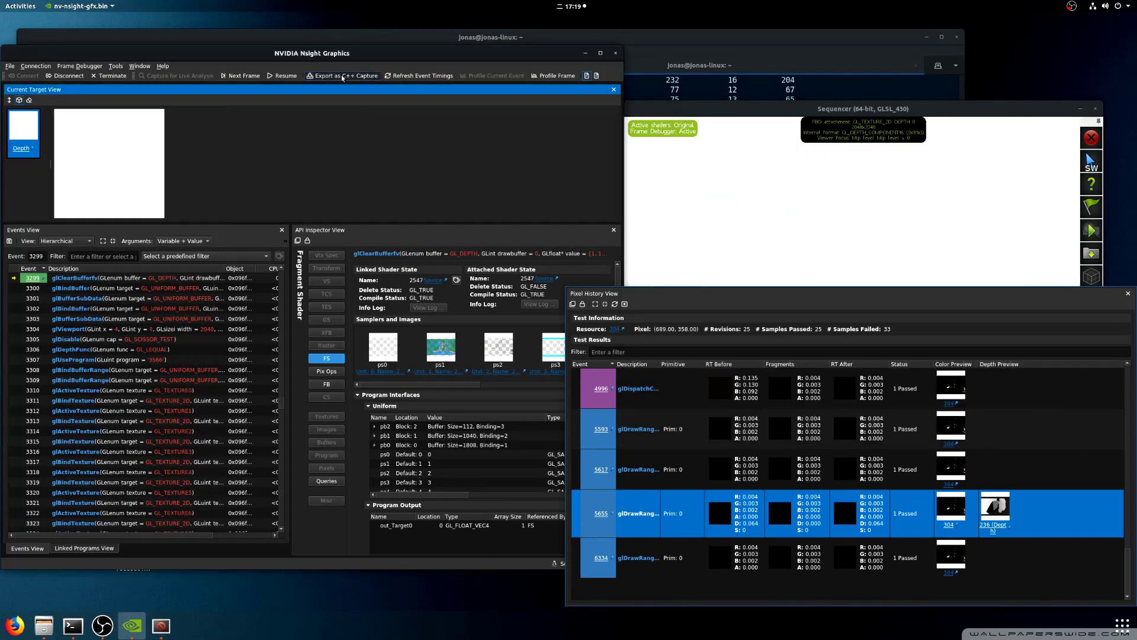
Step: Launch the docs.nvidia.com Nsight Graphics documentation index from the Help menu
click(341, 76)
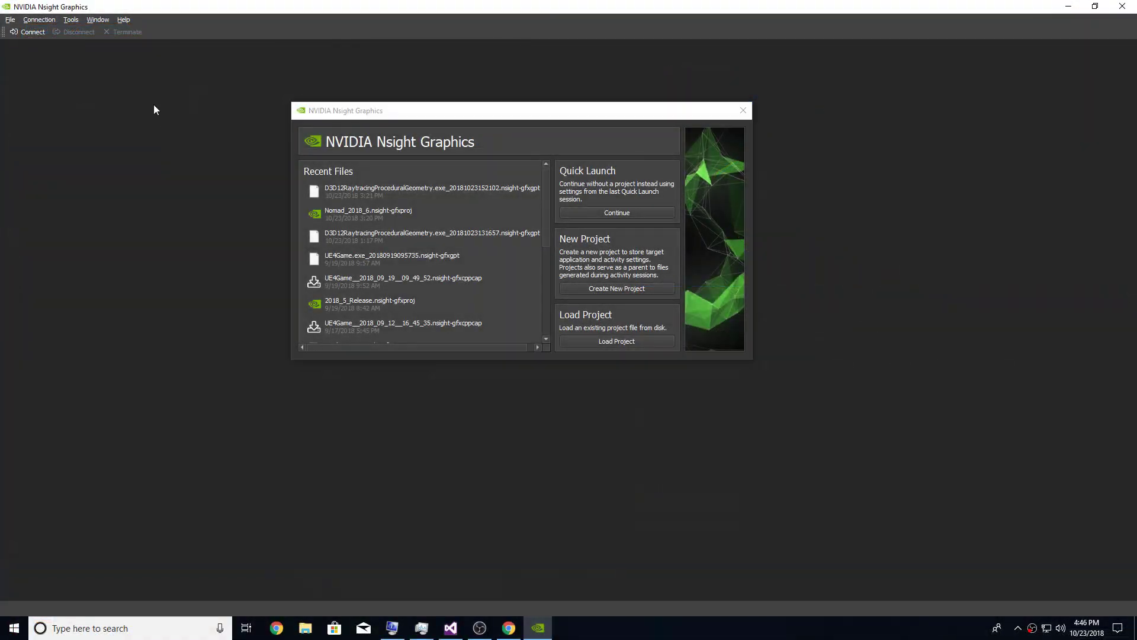
click(508, 628)
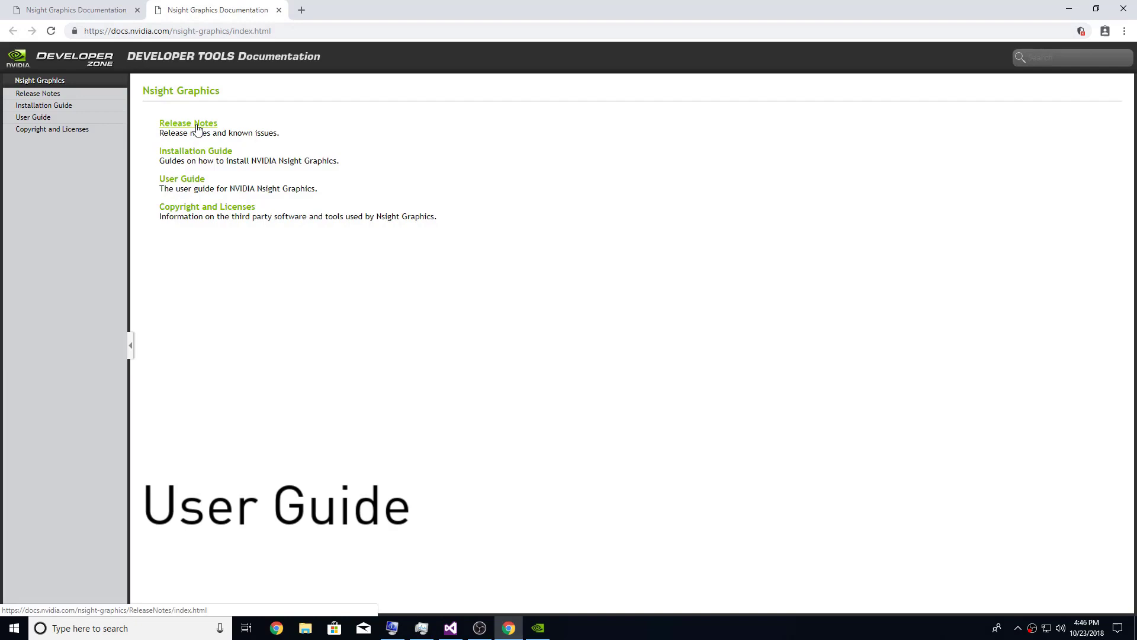
Step: Navigate Release Notes, then User Guide > Frame Profiler analysis, and expand the Appendix topics
click(188, 122)
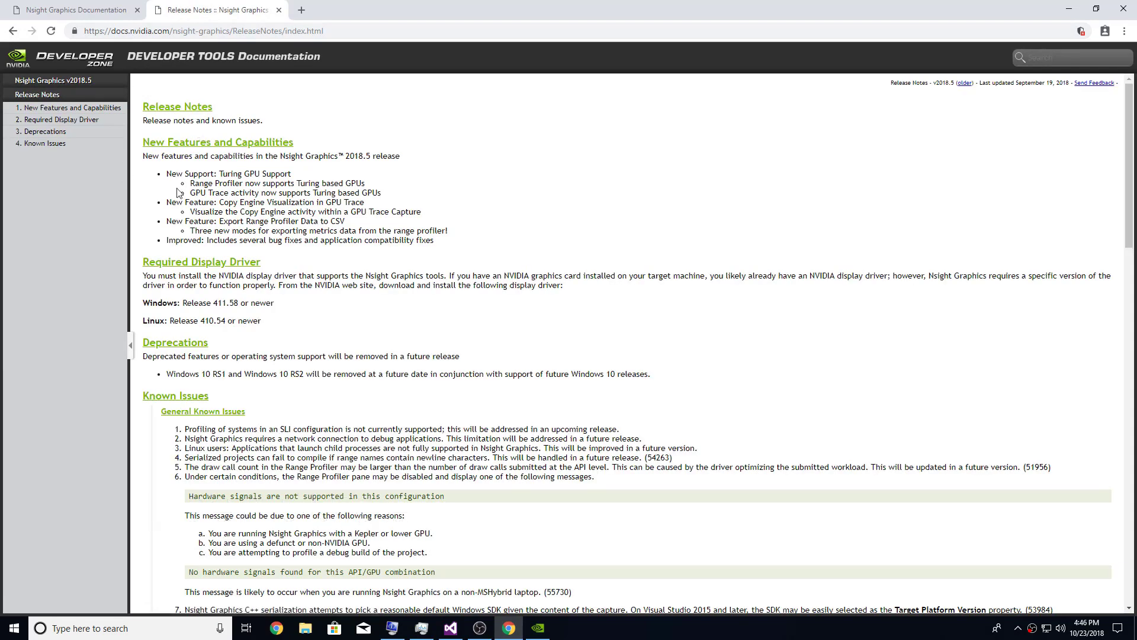
click(46, 81)
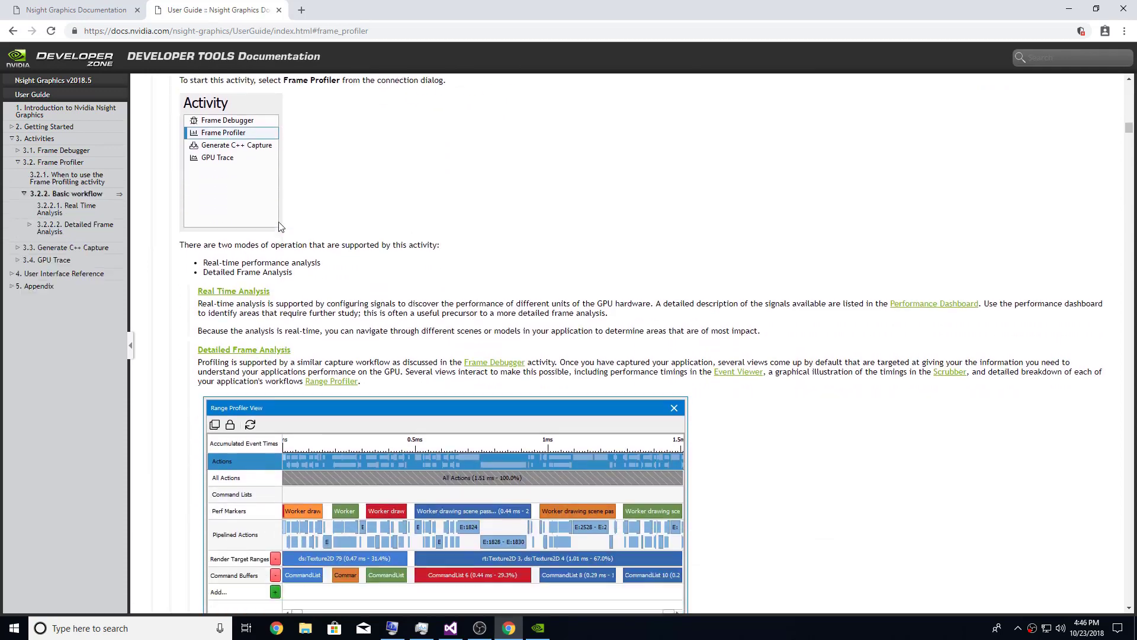
scroll(down, 3)
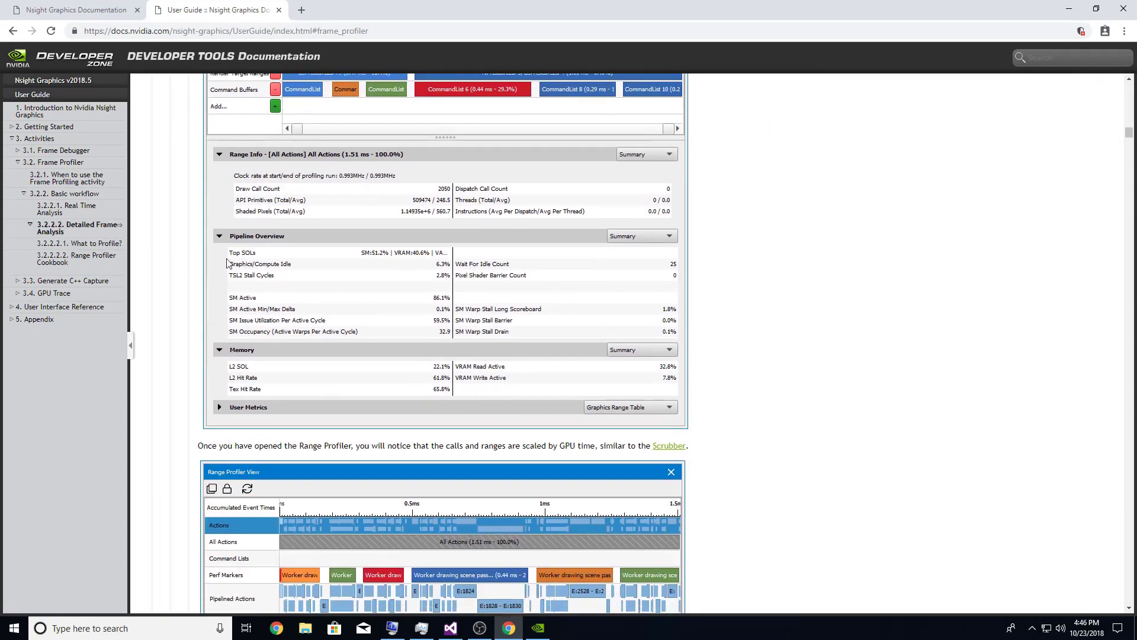
click(36, 319)
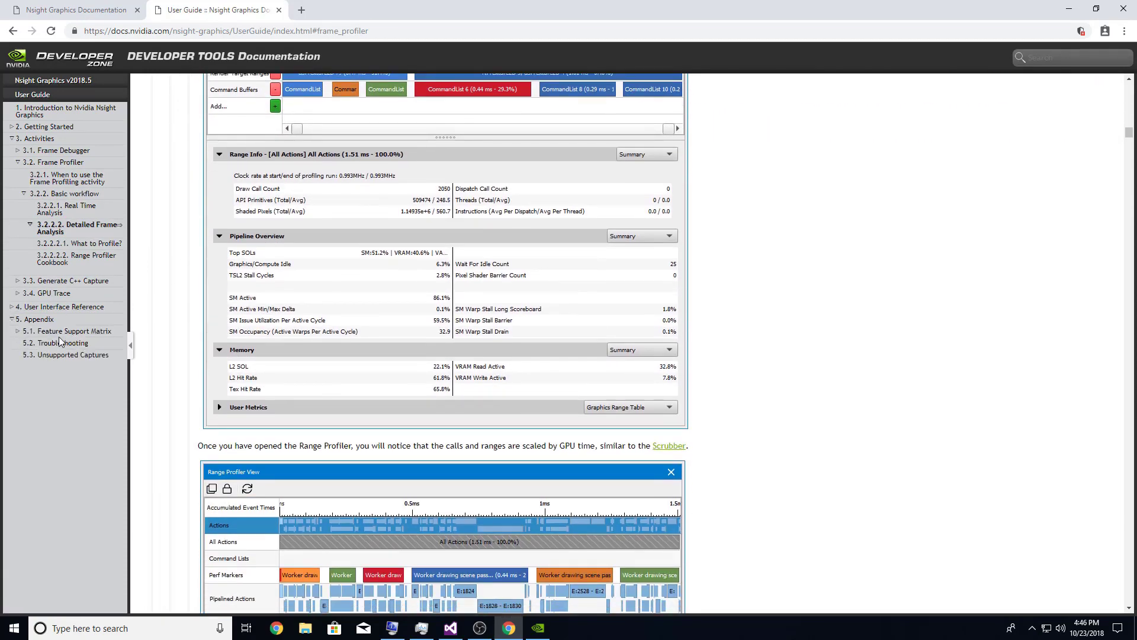
click(62, 341)
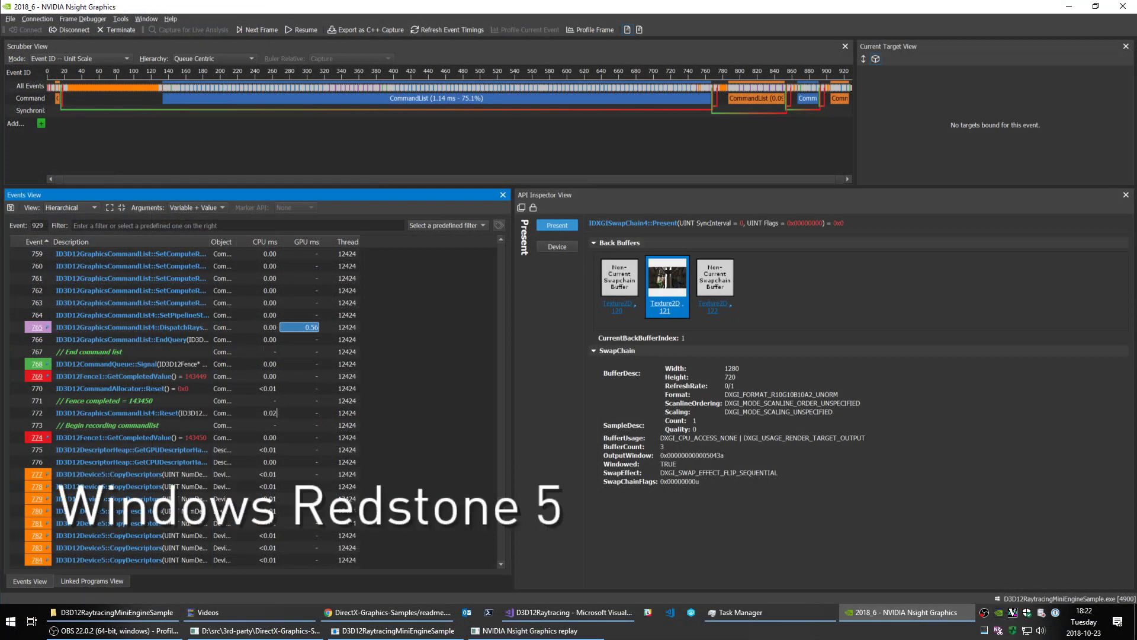
Step: Load the D3D12RaytracingMiniEngineSample GPU Trace capture showing DXR occupancy
text(Ray)
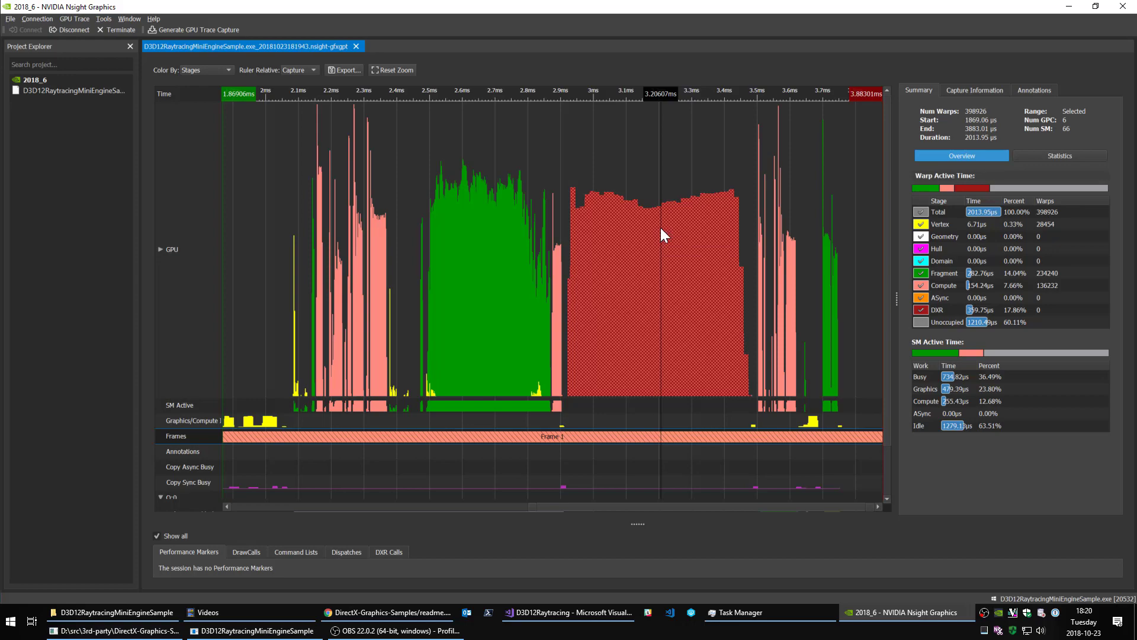
mouse_move(663, 233)
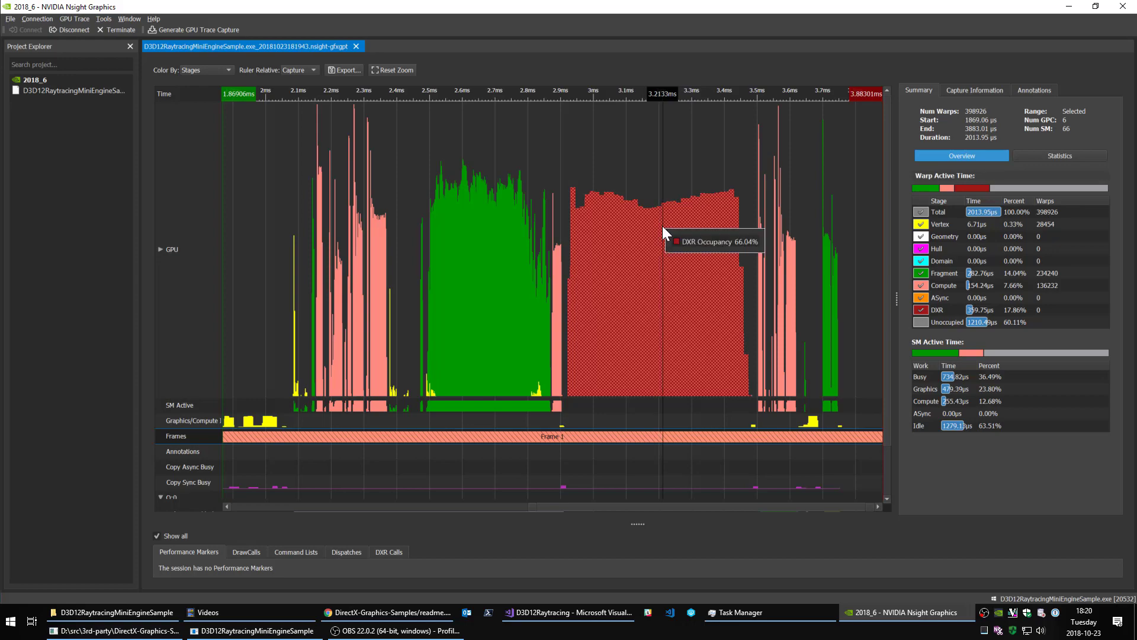